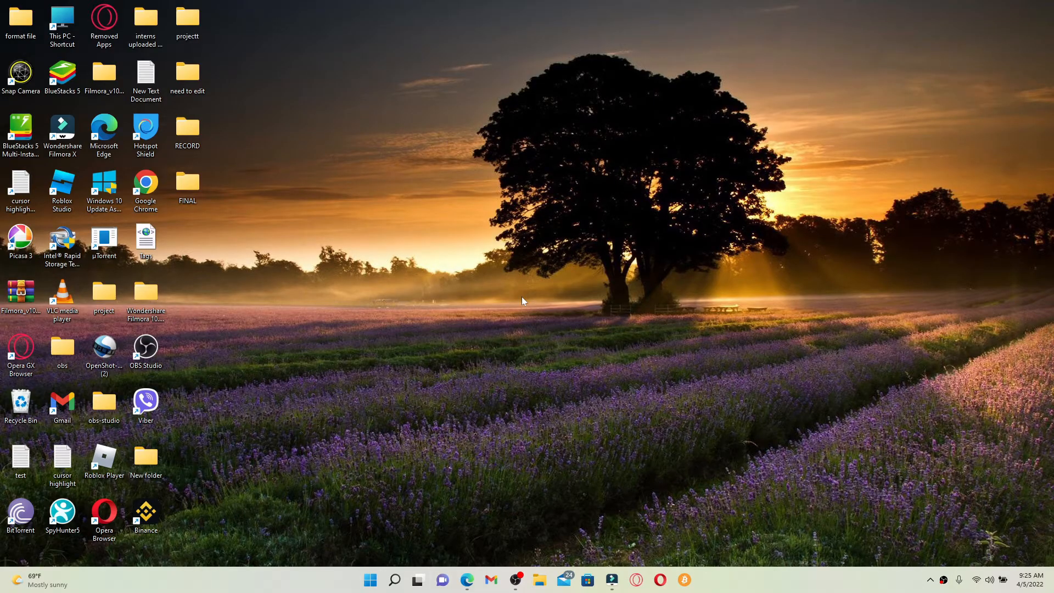
{"action": "left_click", "coordinate": [465, 579]}
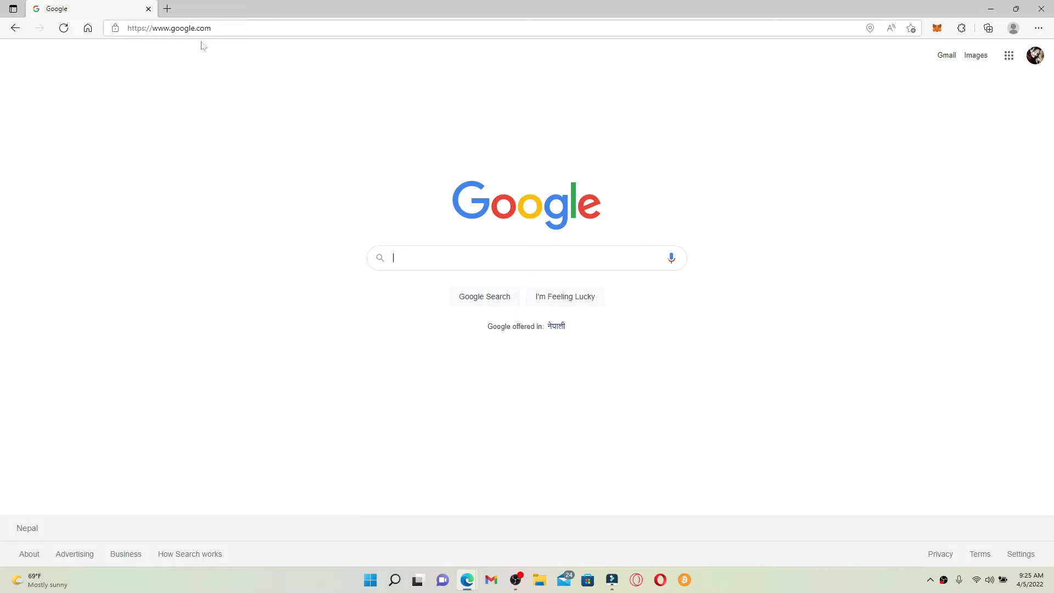
{"action": "left_click", "coordinate": [168, 28]}
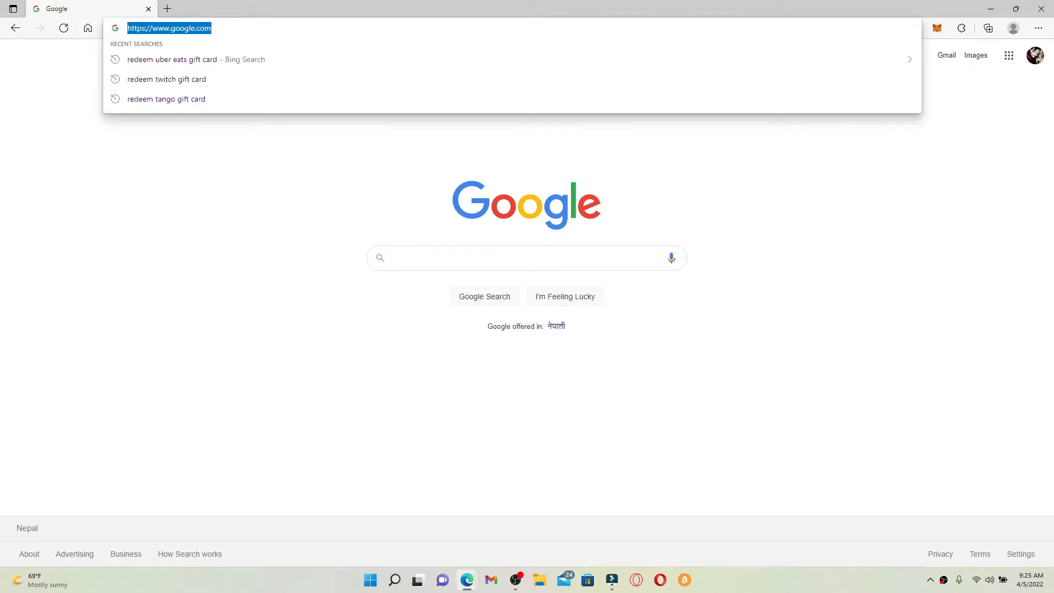
{"action": "type", "text": "w"}
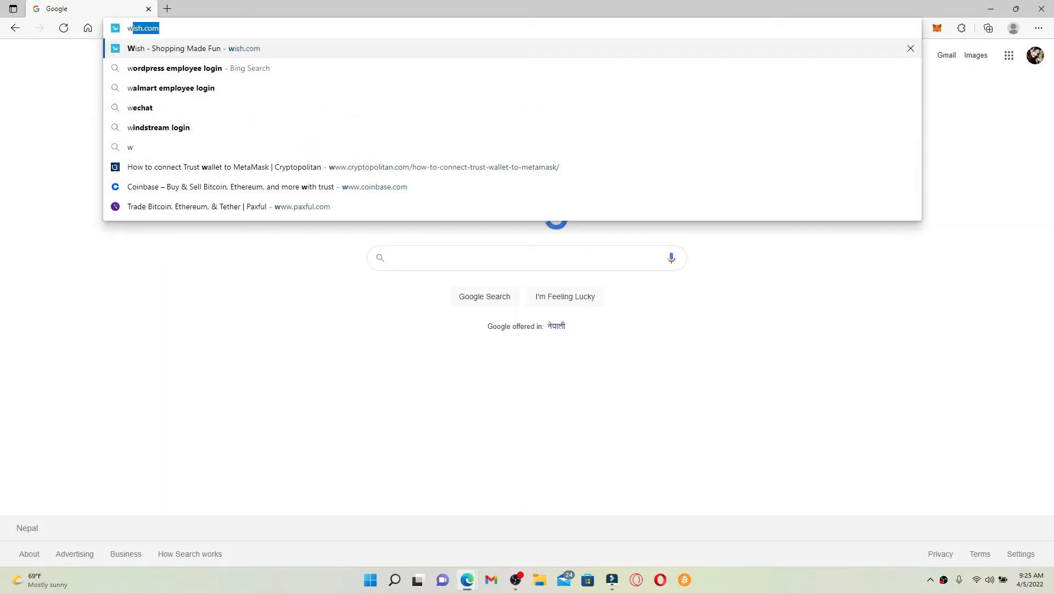
{"action": "type", "text": "www.ubereats.com"}
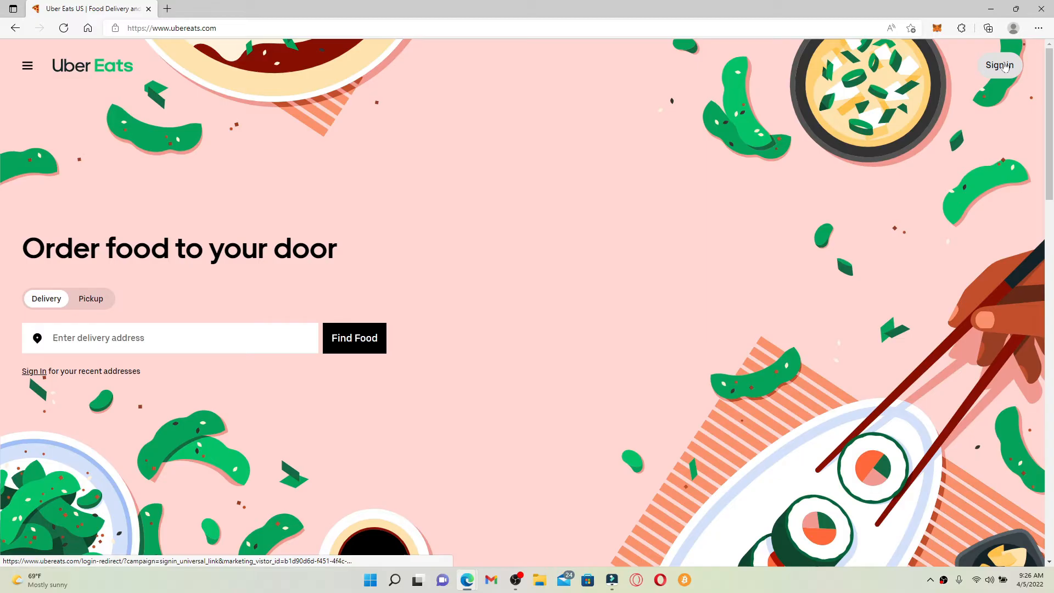
Sign in to Uber Eats with the account email and password until 'All set!' appears
{"action": "left_click", "coordinate": [999, 65]}
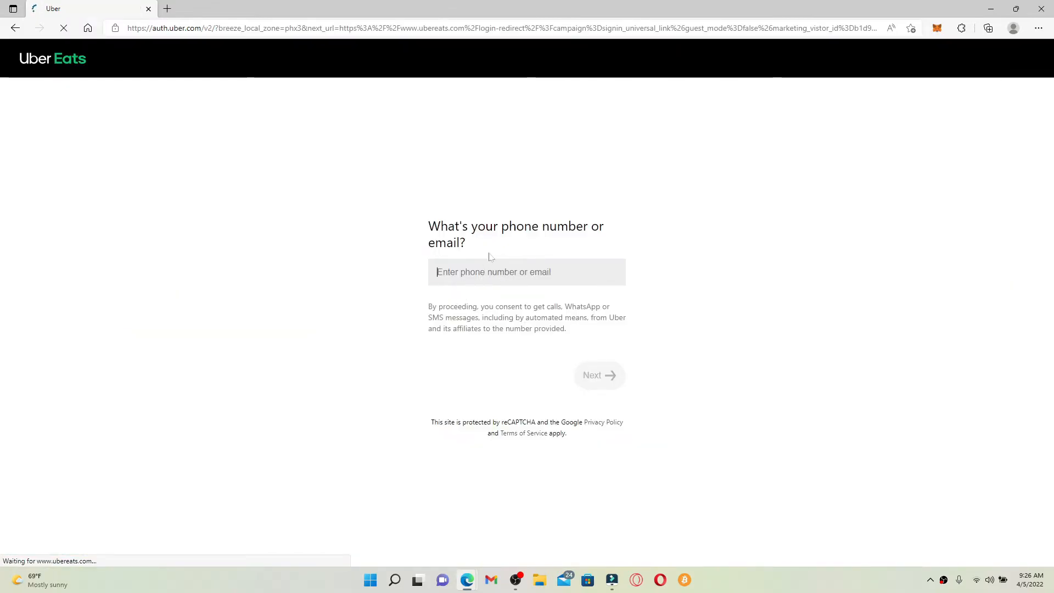
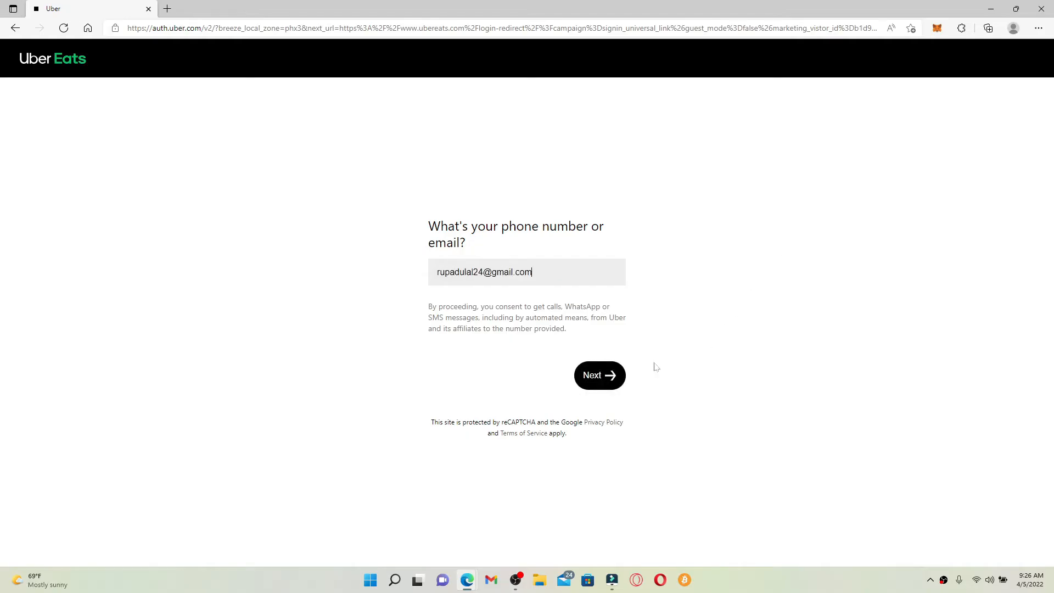
{"action": "left_click", "coordinate": [598, 376]}
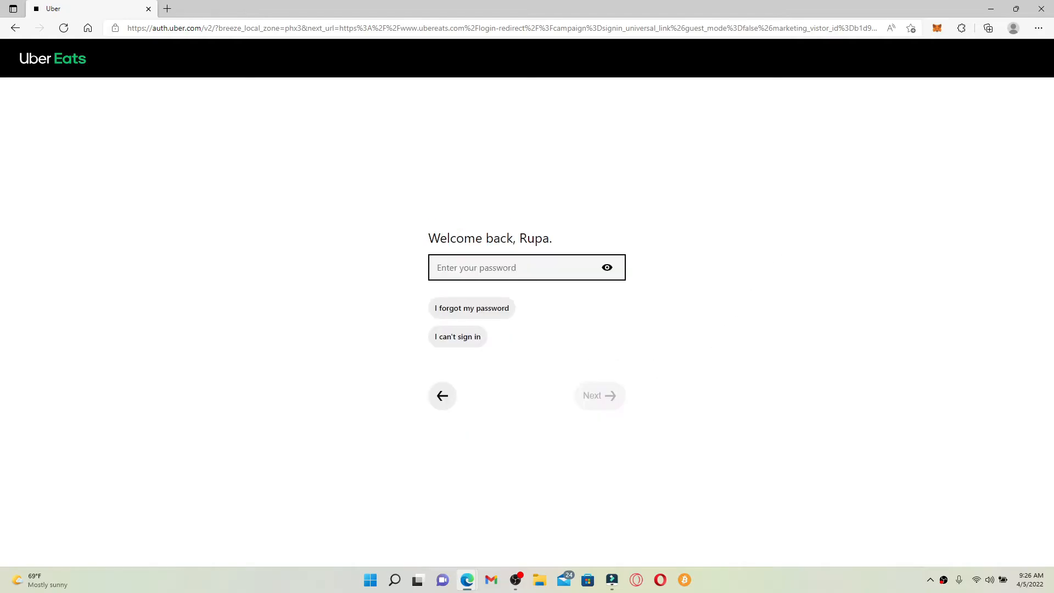
{"action": "type", "text": "password"}
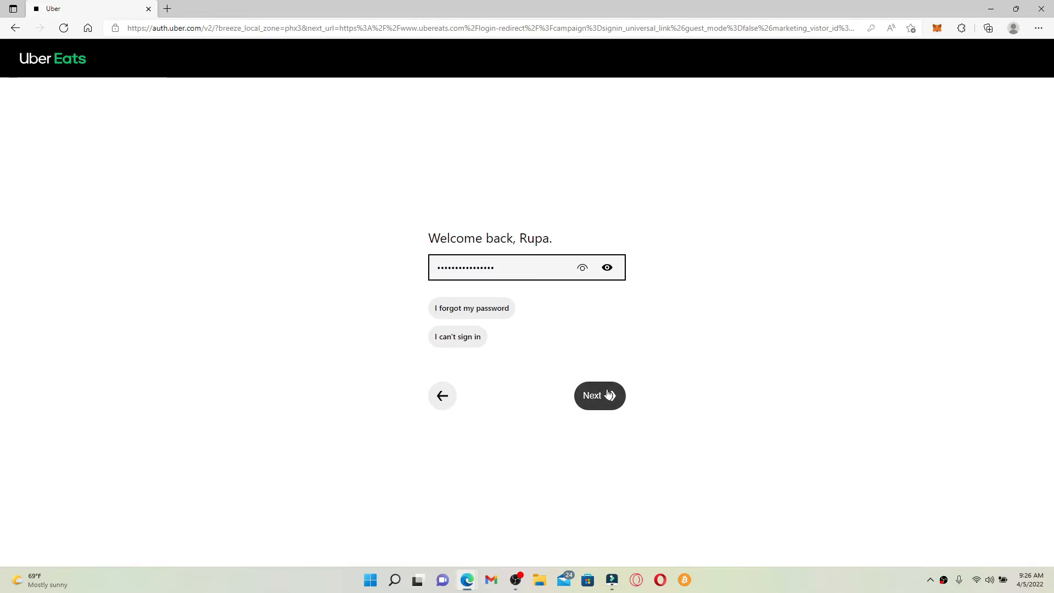
{"action": "left_click", "coordinate": [598, 394]}
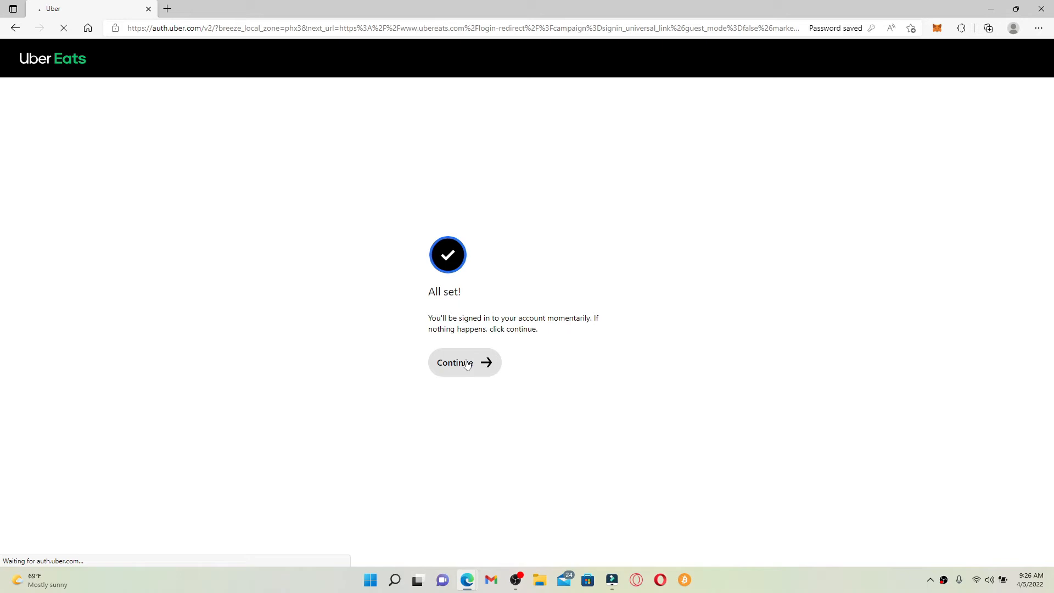
Continue into the signed-in feed and open Uber Wallet from the account menu
{"action": "left_click", "coordinate": [463, 363]}
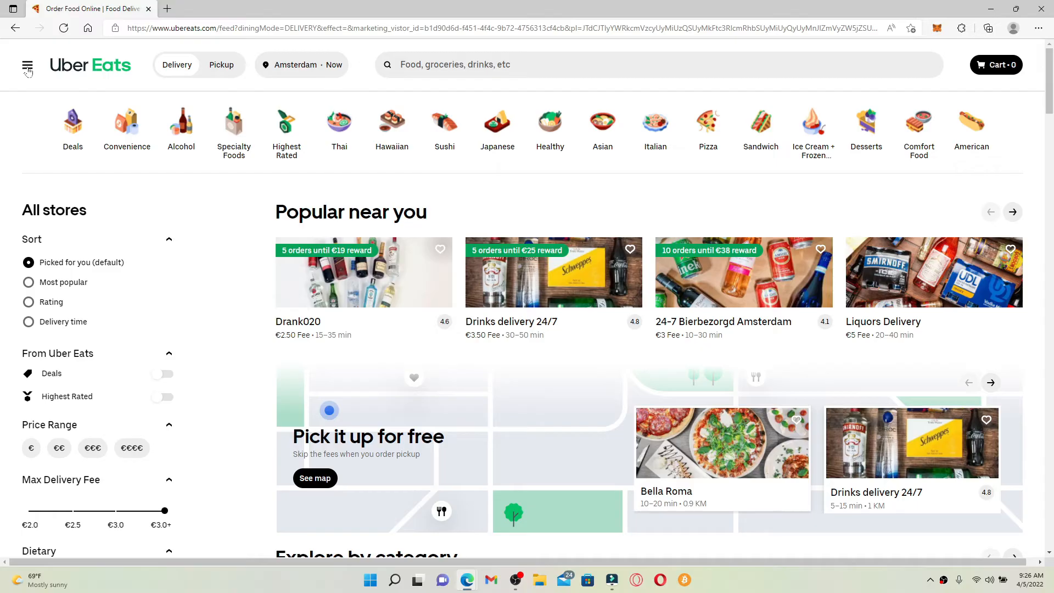
{"action": "left_click", "coordinate": [26, 65]}
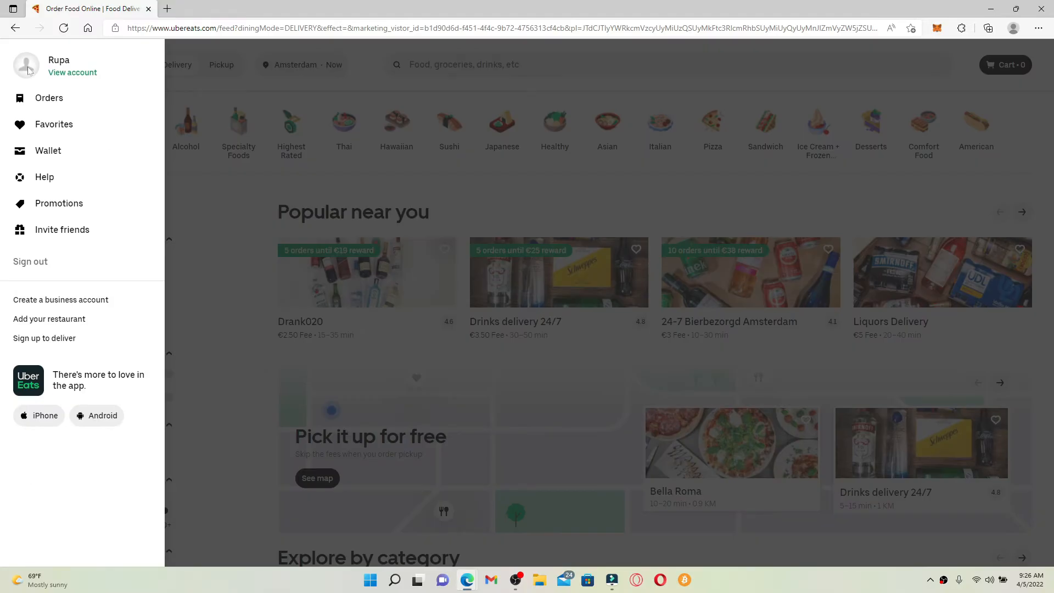
{"action": "mouse_move", "coordinate": [29, 282]}
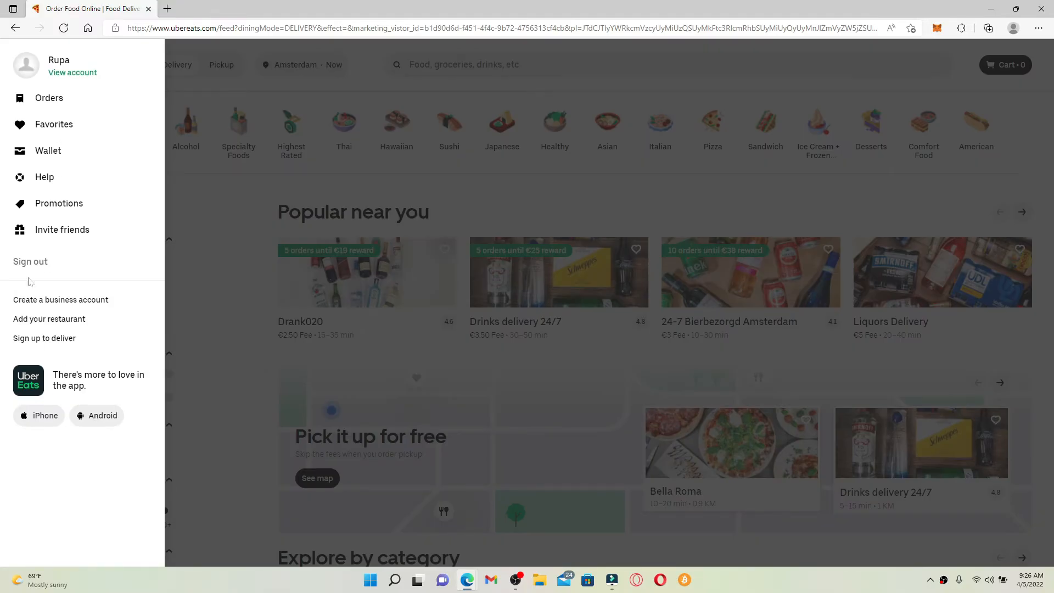
{"action": "left_click", "coordinate": [47, 150]}
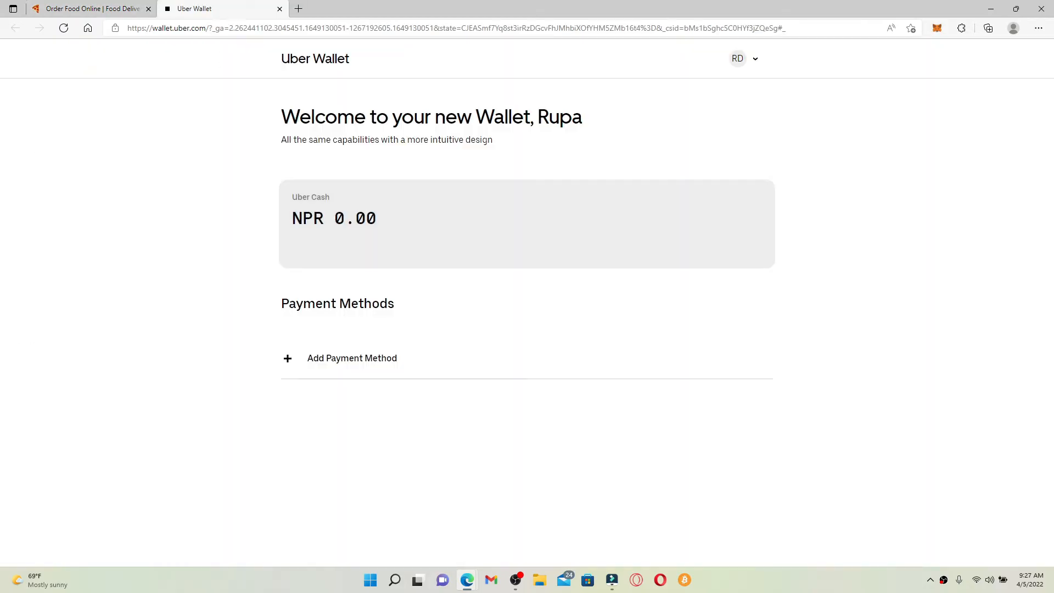
{"action": "left_click", "coordinate": [351, 357]}
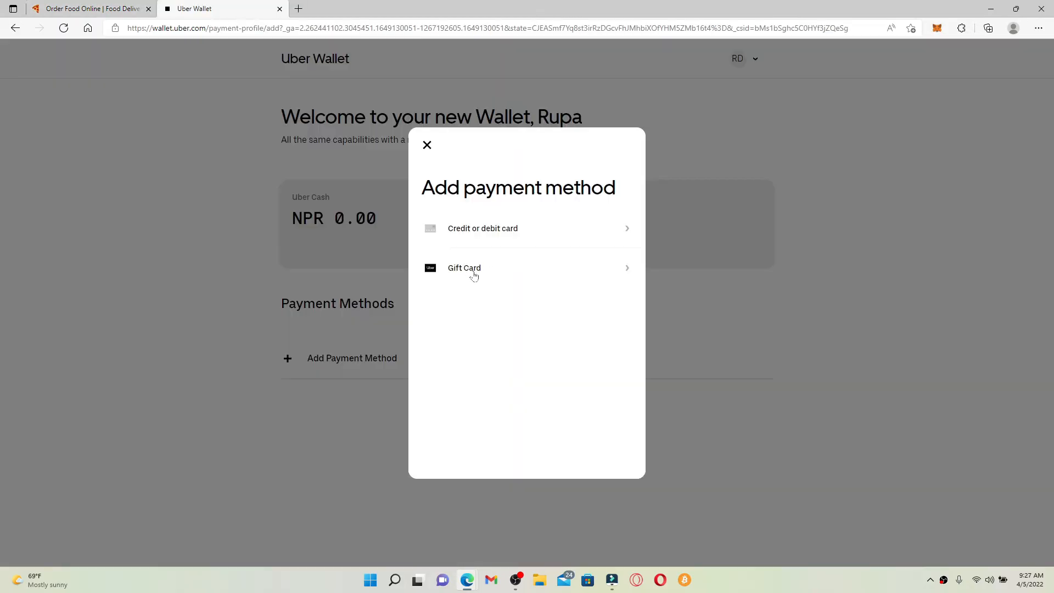
{"action": "left_click", "coordinate": [463, 267]}
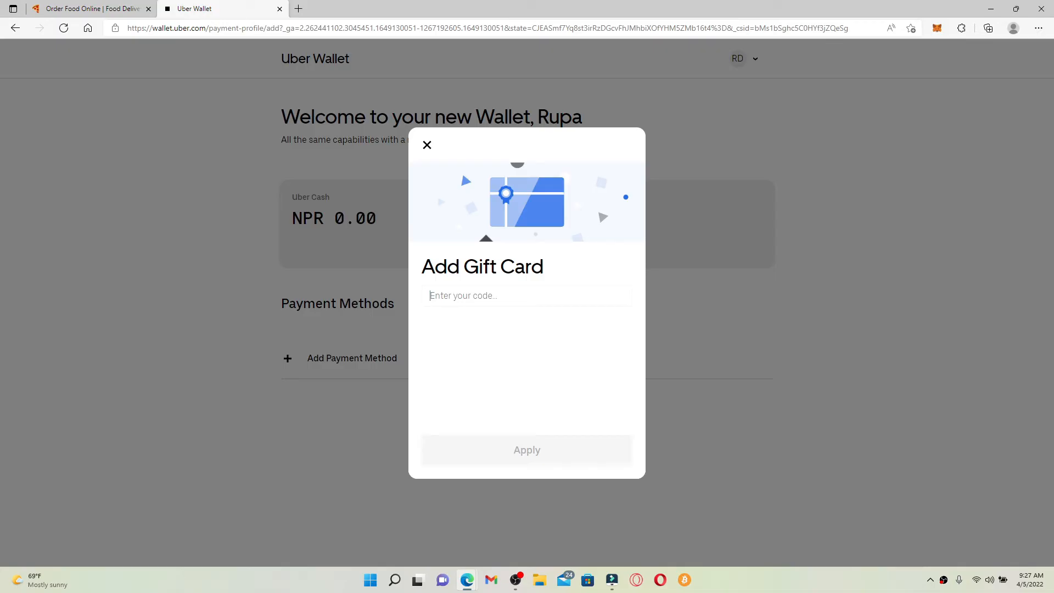
{"action": "left_click", "coordinate": [526, 295]}
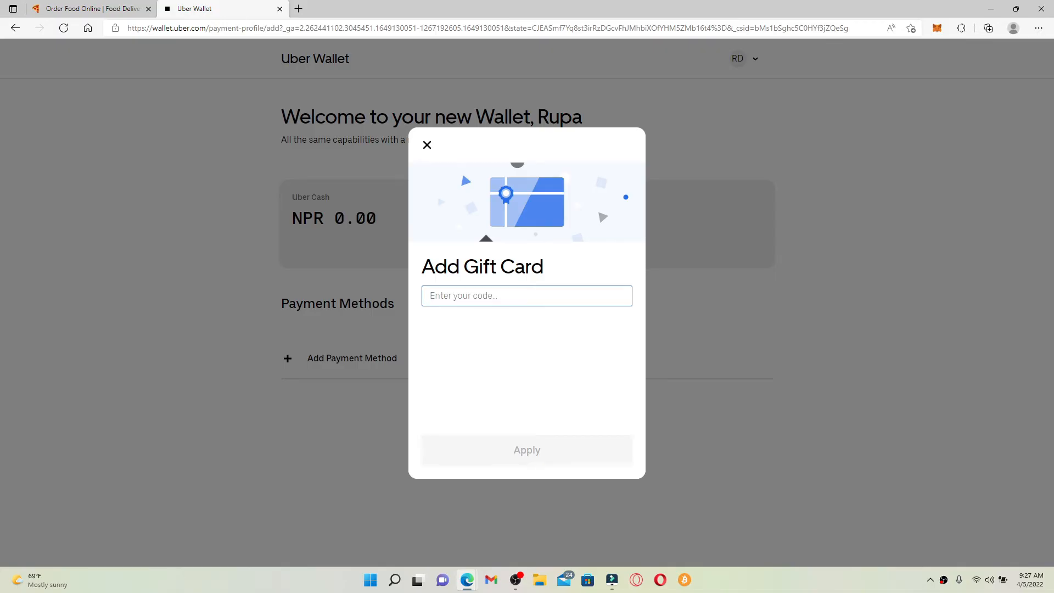
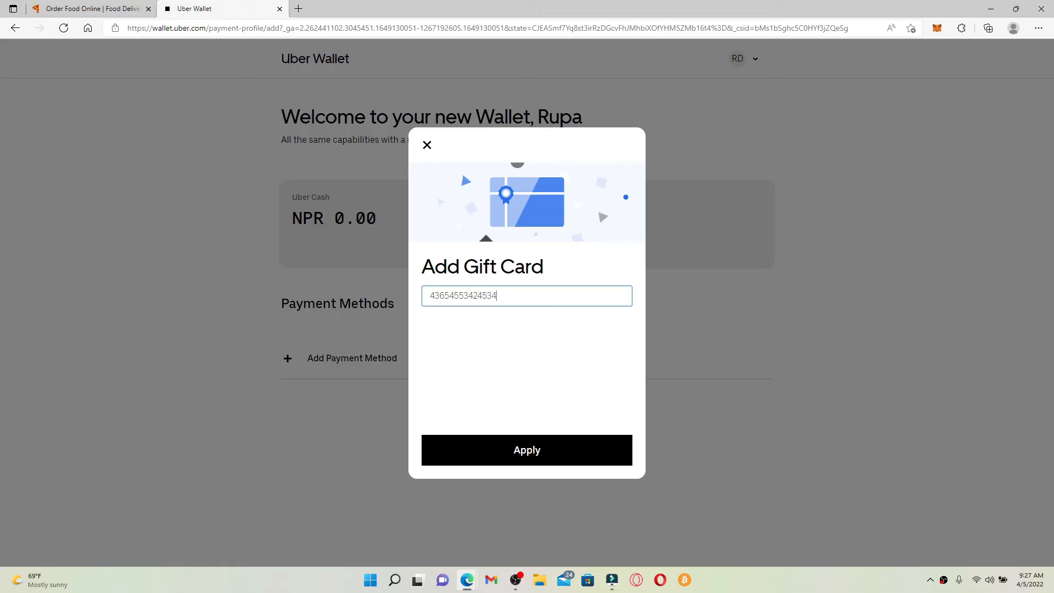